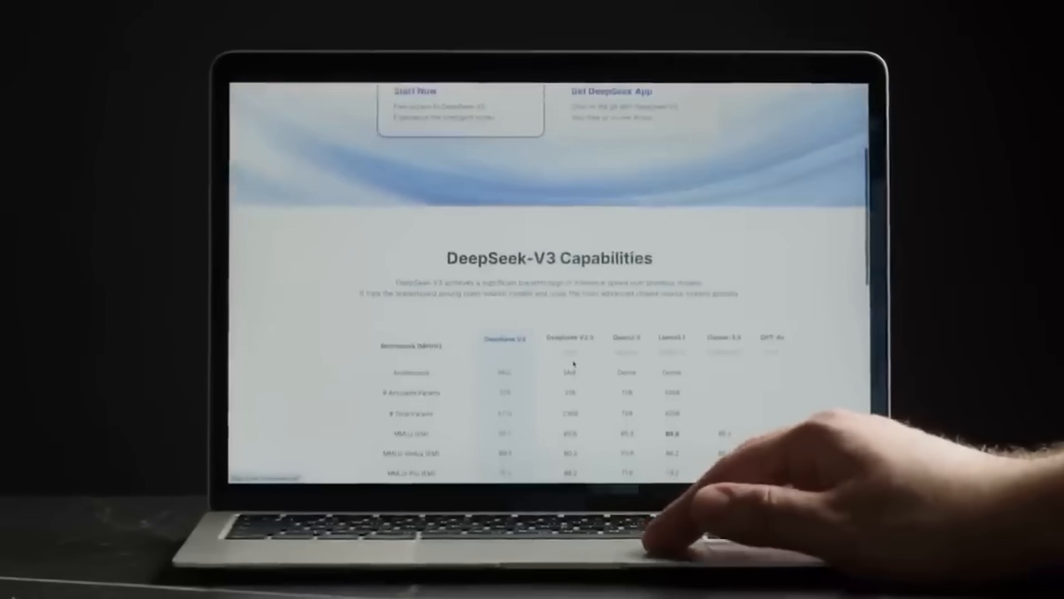
# - Scroll down the DeepSeek-V3 capabilities table toward the benchmark rows
pyautogui.scroll(-3)
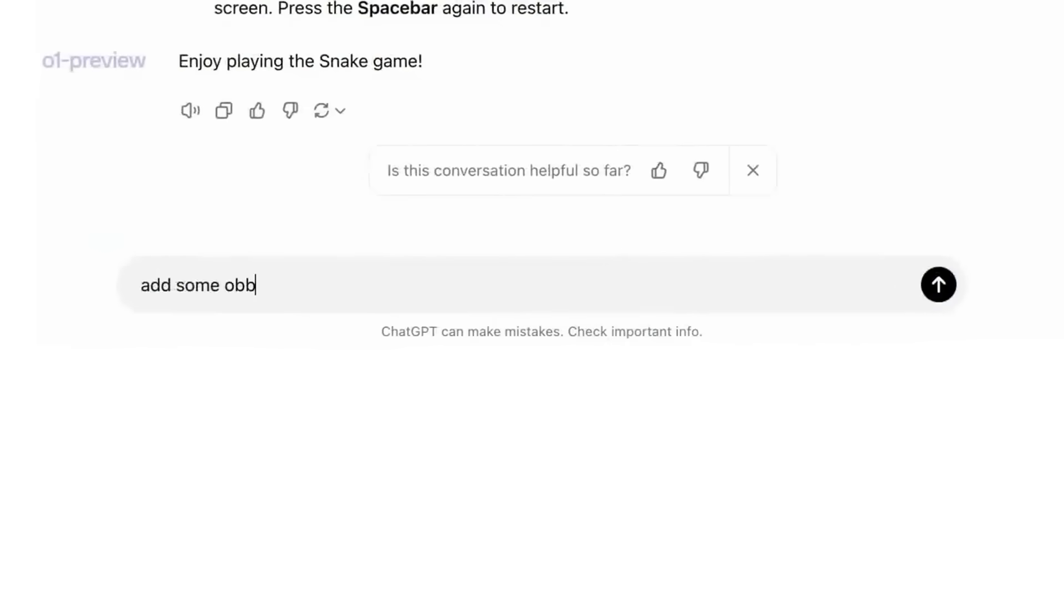
# - Finish the 'obstacles' prompt text, then scroll the Janus-Pro-7B card to its performance charts and Figure 2
pyautogui.write('stacles, an')
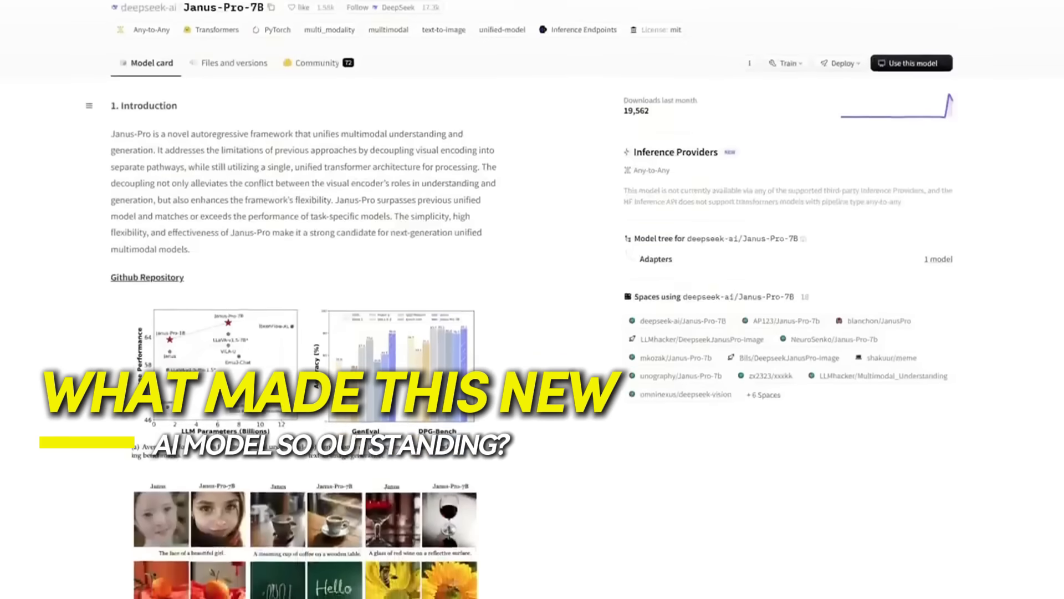
pyautogui.scroll(-3)
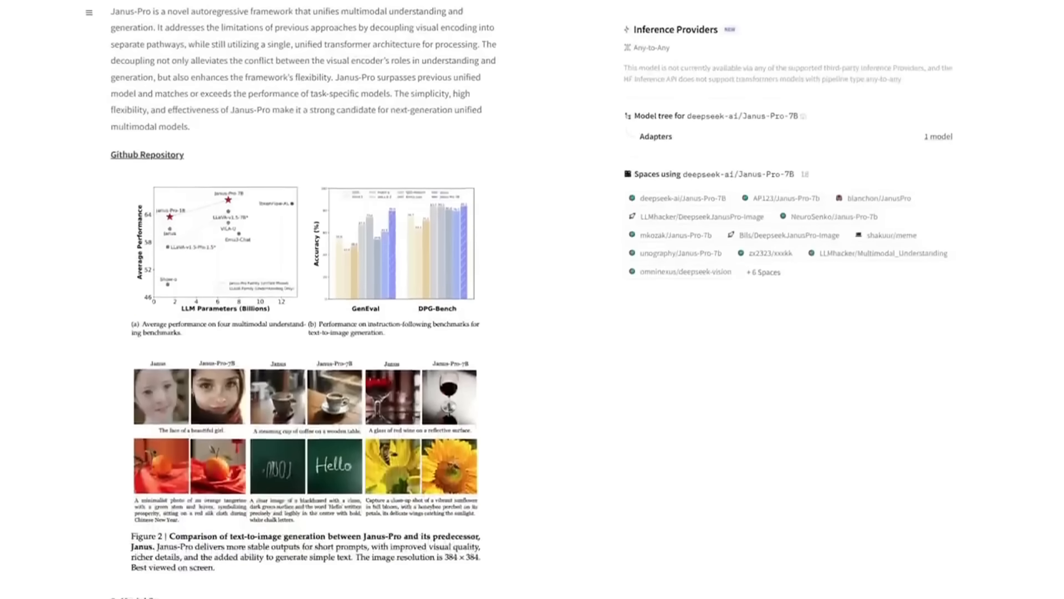
pyautogui.scroll(-3)
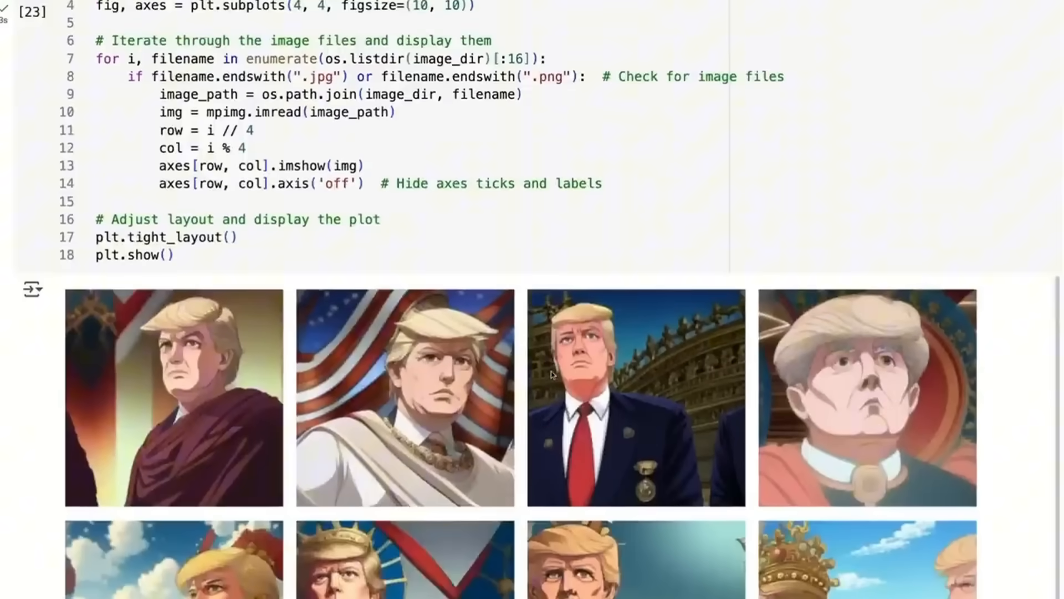
# - Upload monas.png to the Multimodal Understanding demo and scroll the model card down to its Citation section
pyautogui.scroll(-3)
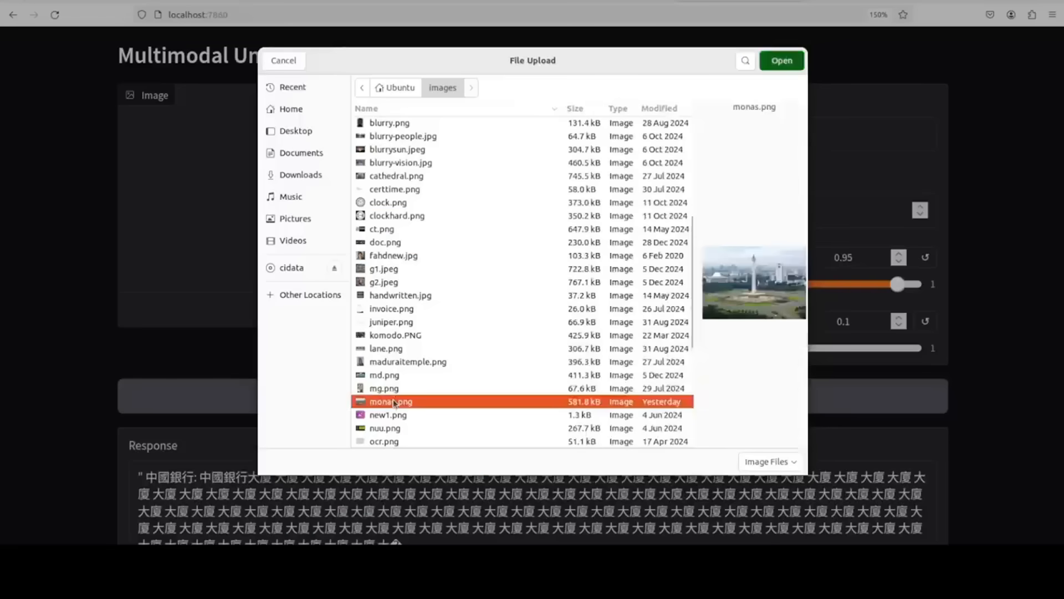
pyautogui.click(780, 59)
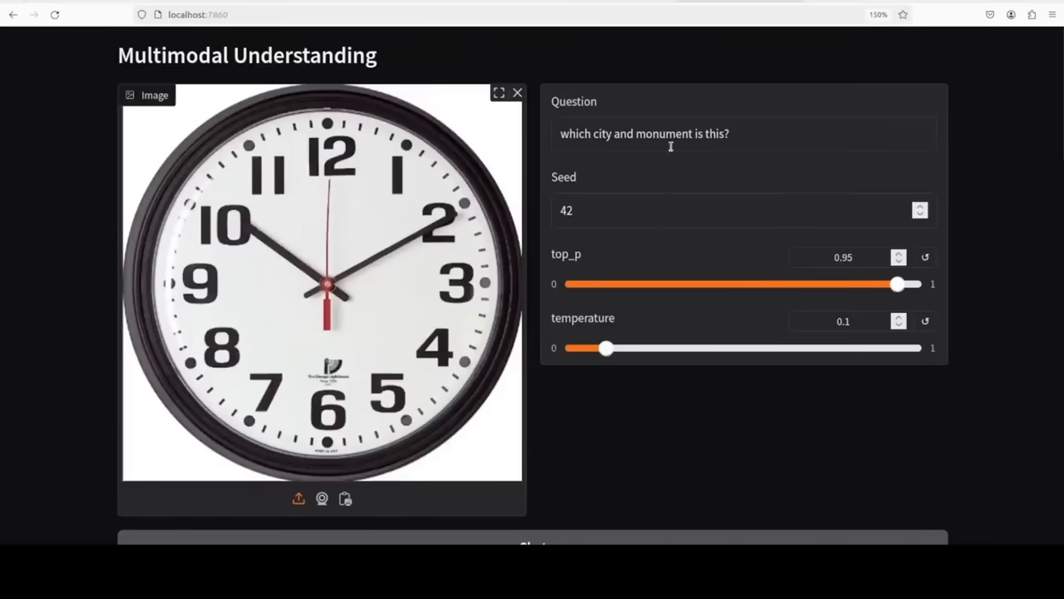
pyautogui.scroll(-3)
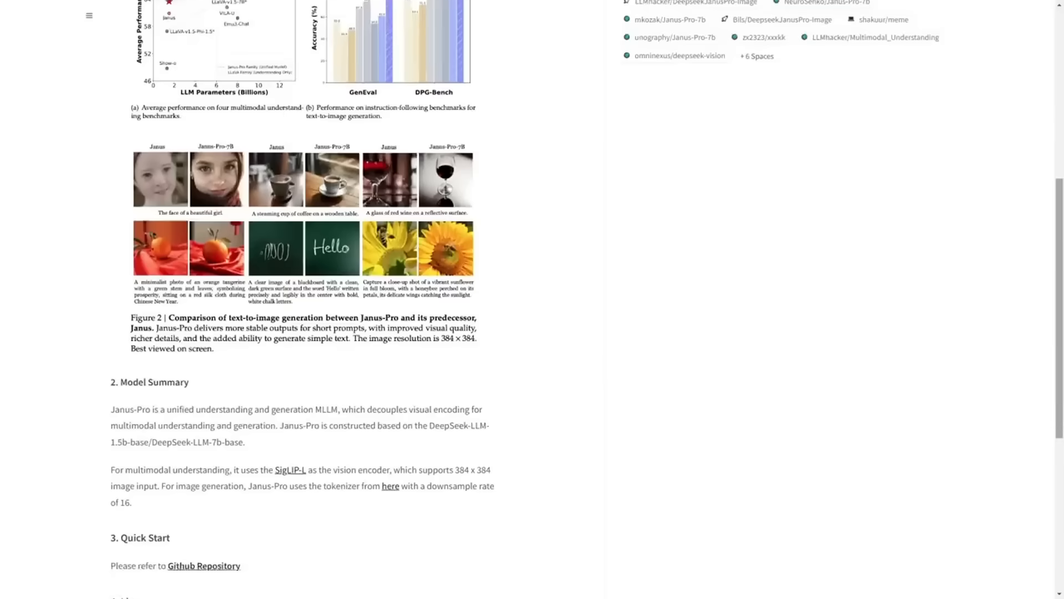
pyautogui.scroll(-3)
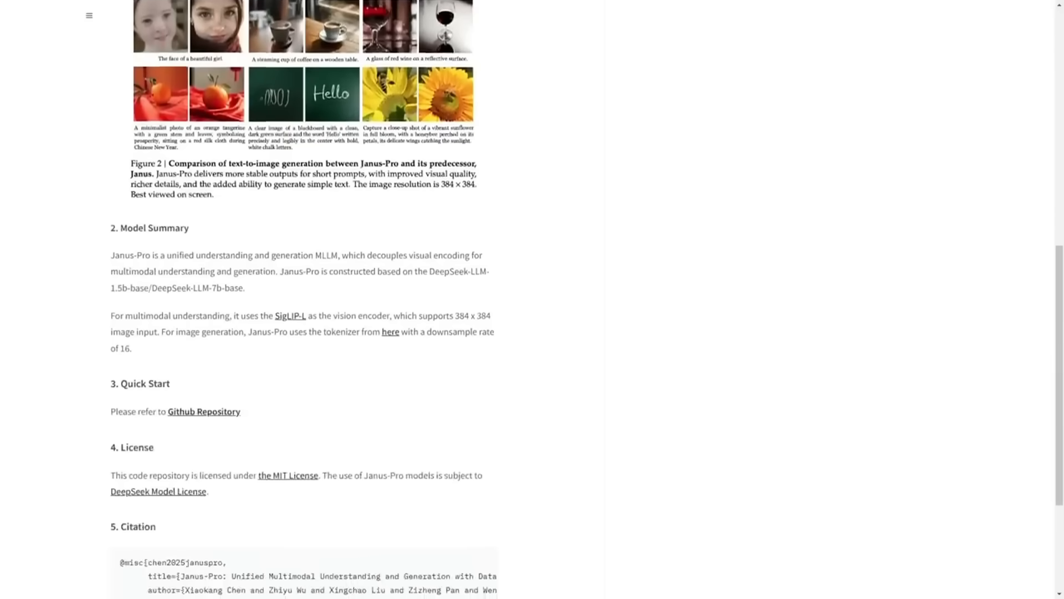